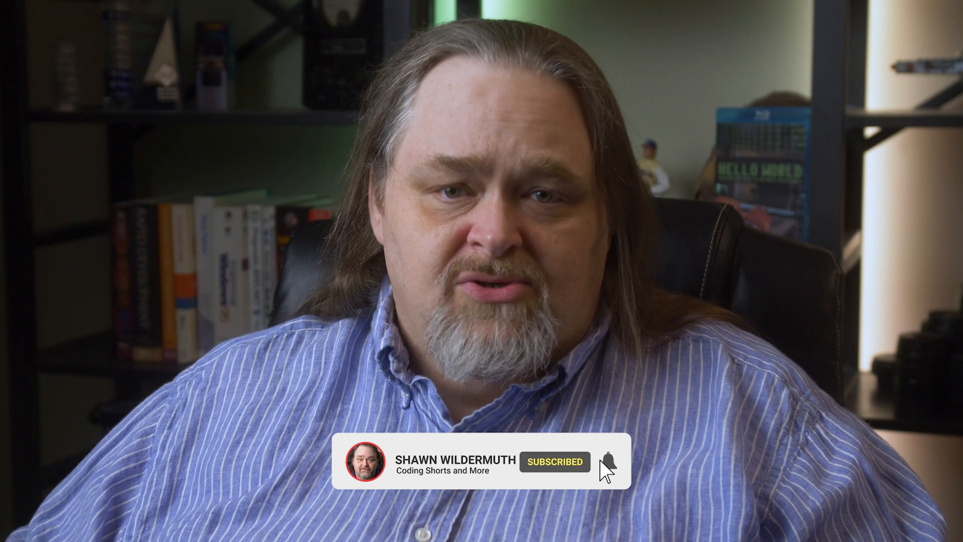
left_click(608, 462)
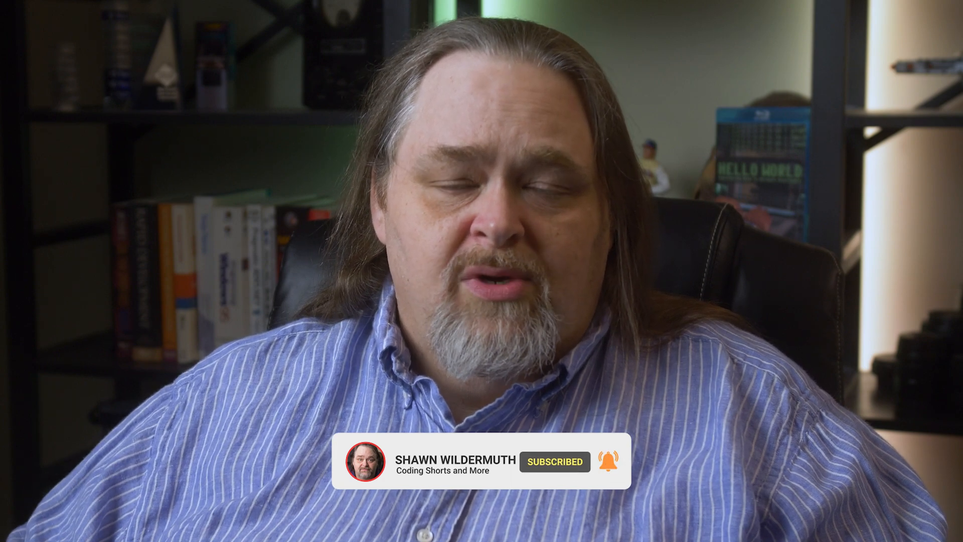